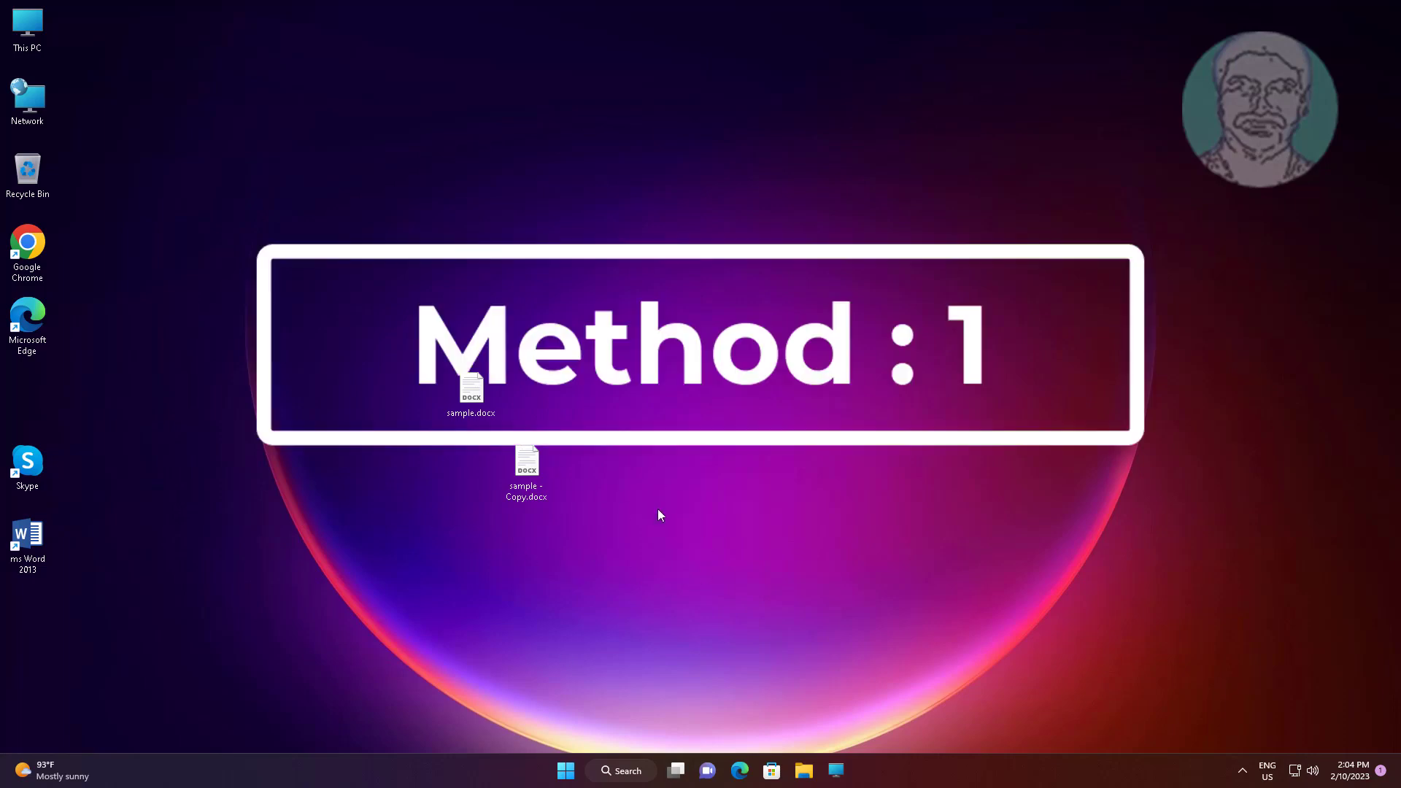
Show the full context menu with the Open with app list for sample - Copy.docx.
right_click(525, 460)
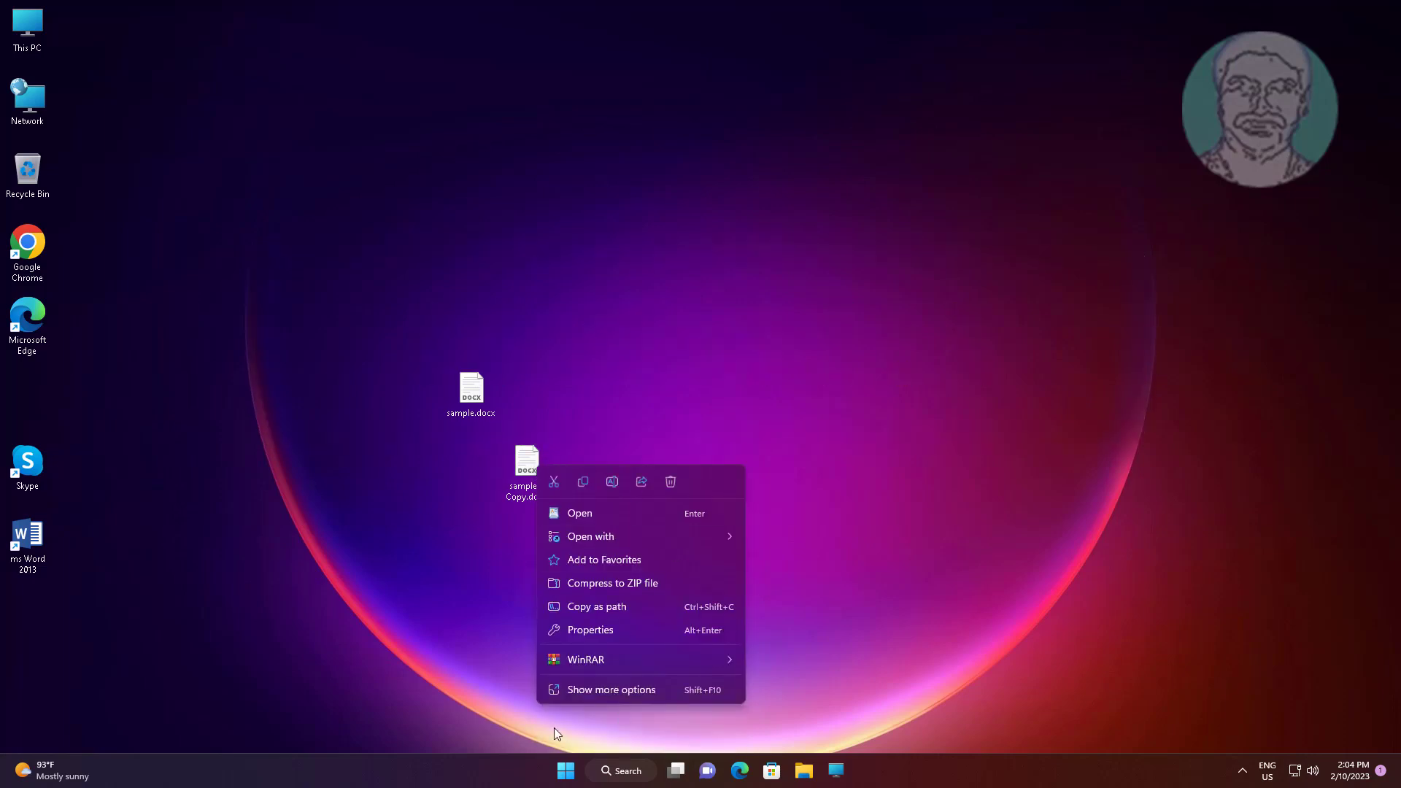
left_click(610, 689)
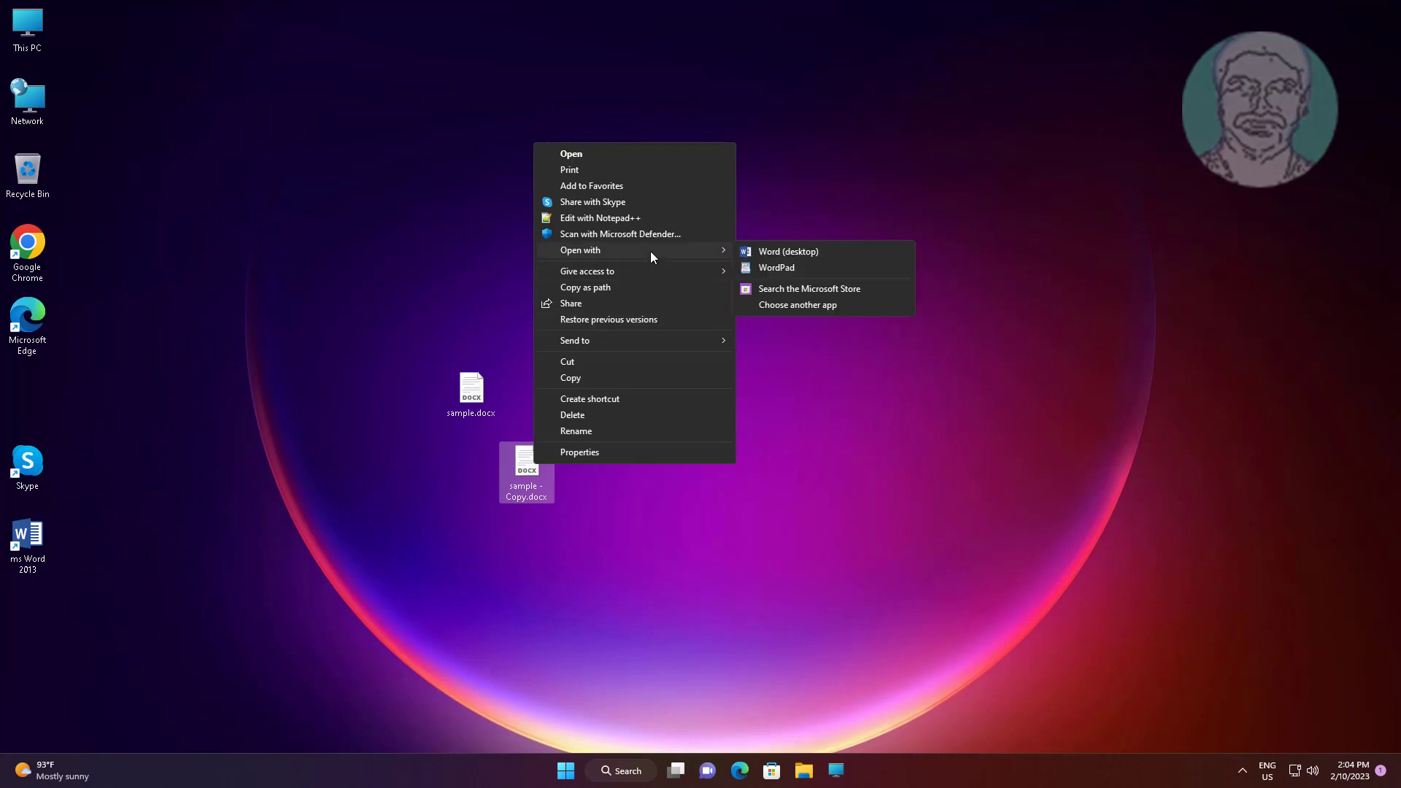
mouse_move(826, 289)
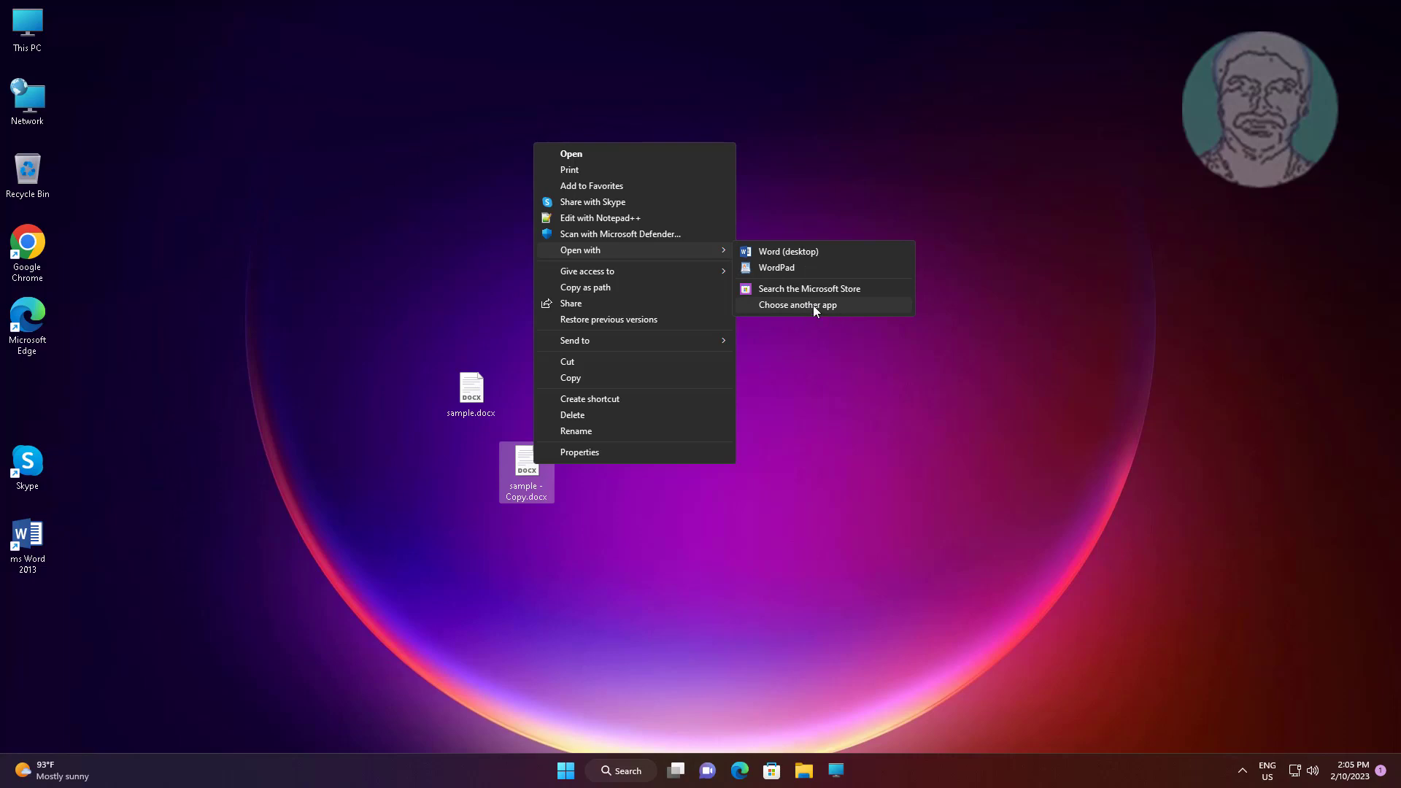
Open sample - Copy.docx in Word (desktop) from the Open with list.
left_click(796, 305)
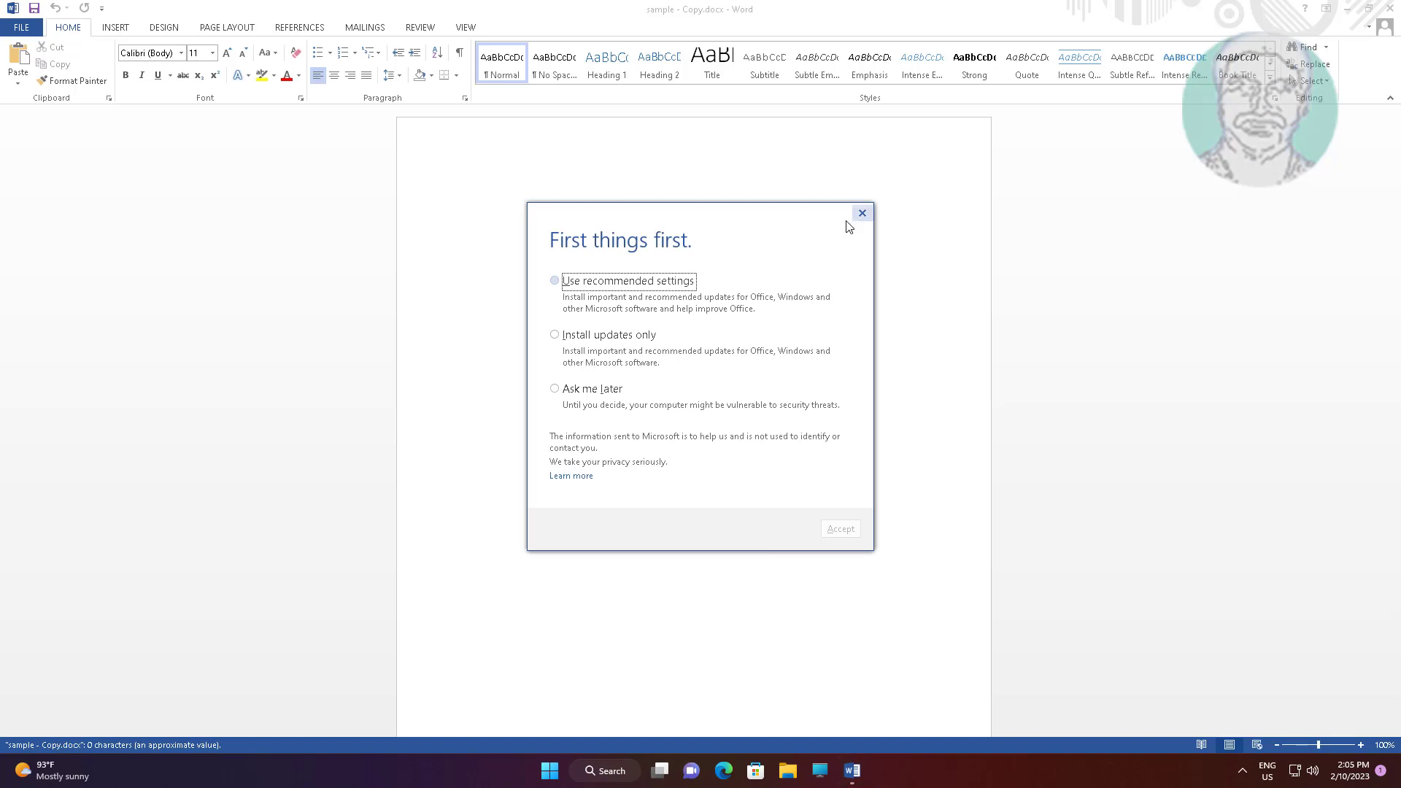
Close Word, returning to the desktop where both documents show Word icons.
left_click(861, 213)
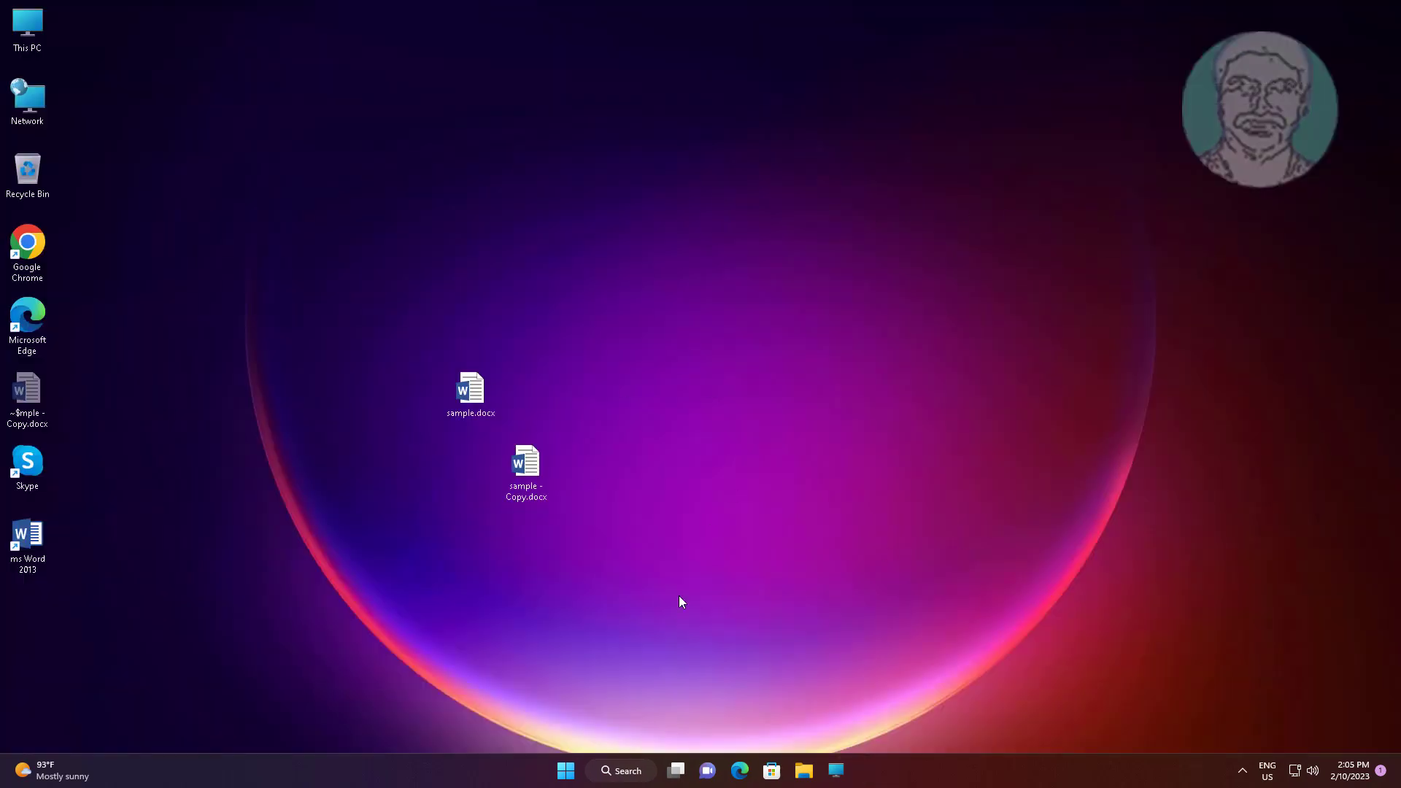
mouse_move(496, 518)
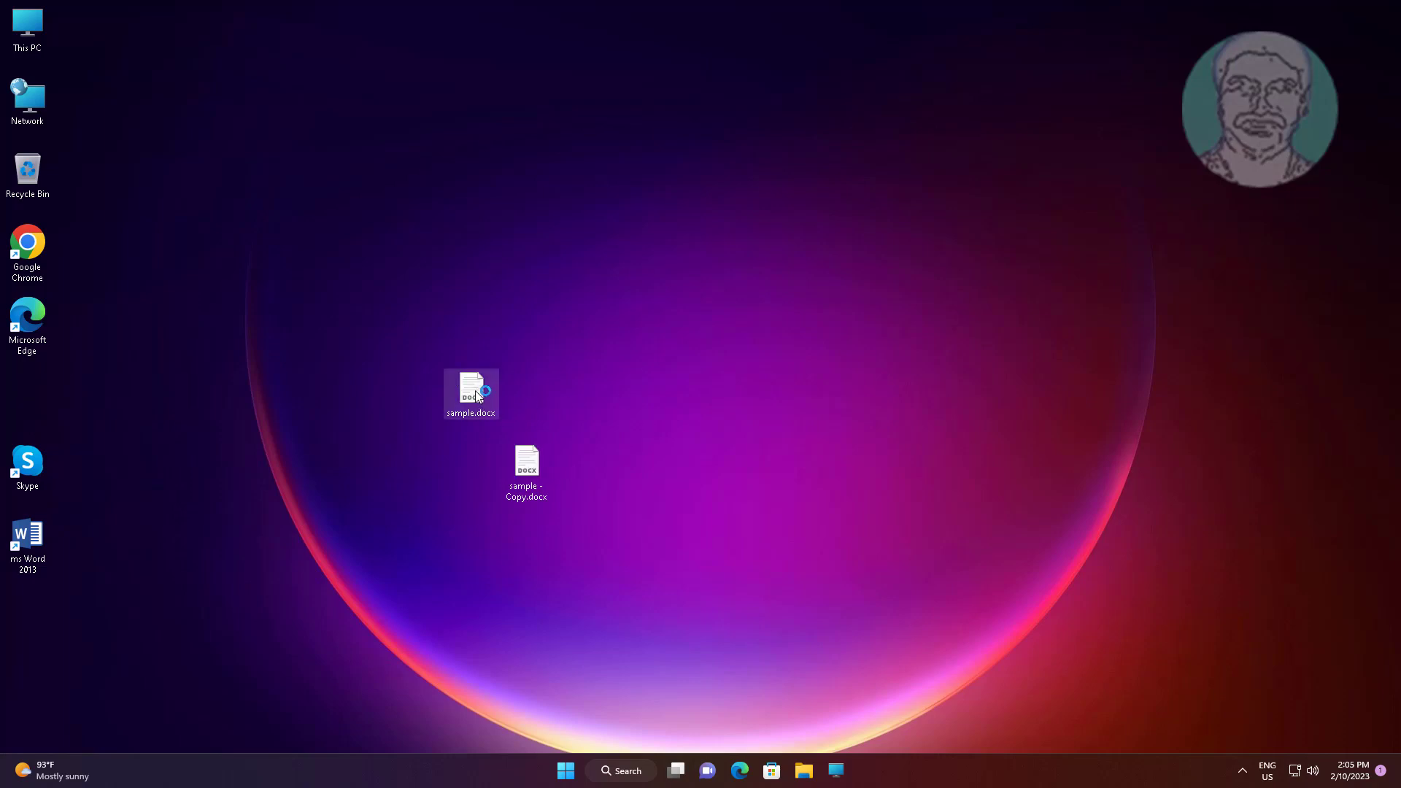
Bring up the app chooser for sample.docx via Open with > Choose another app.
right_click(472, 392)
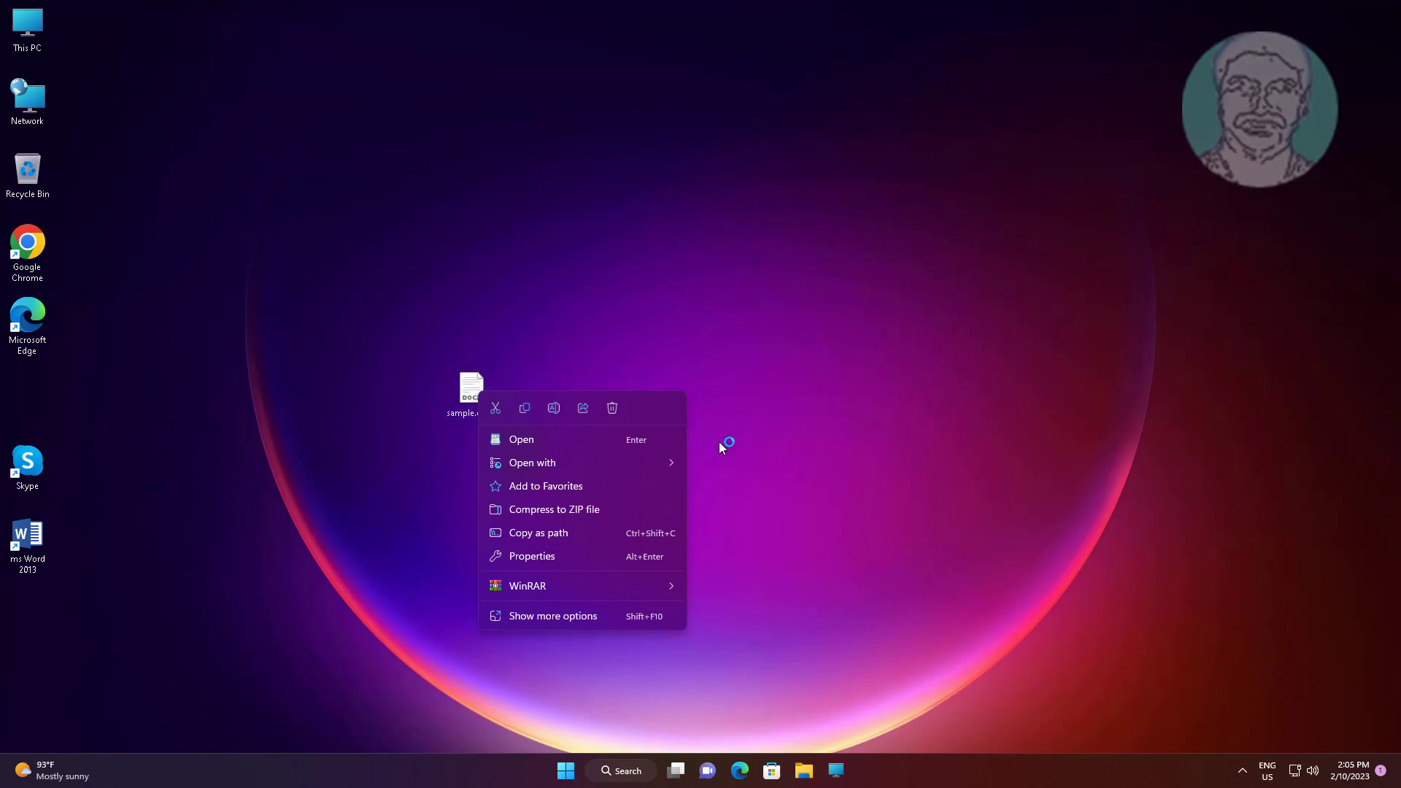
mouse_move(724, 455)
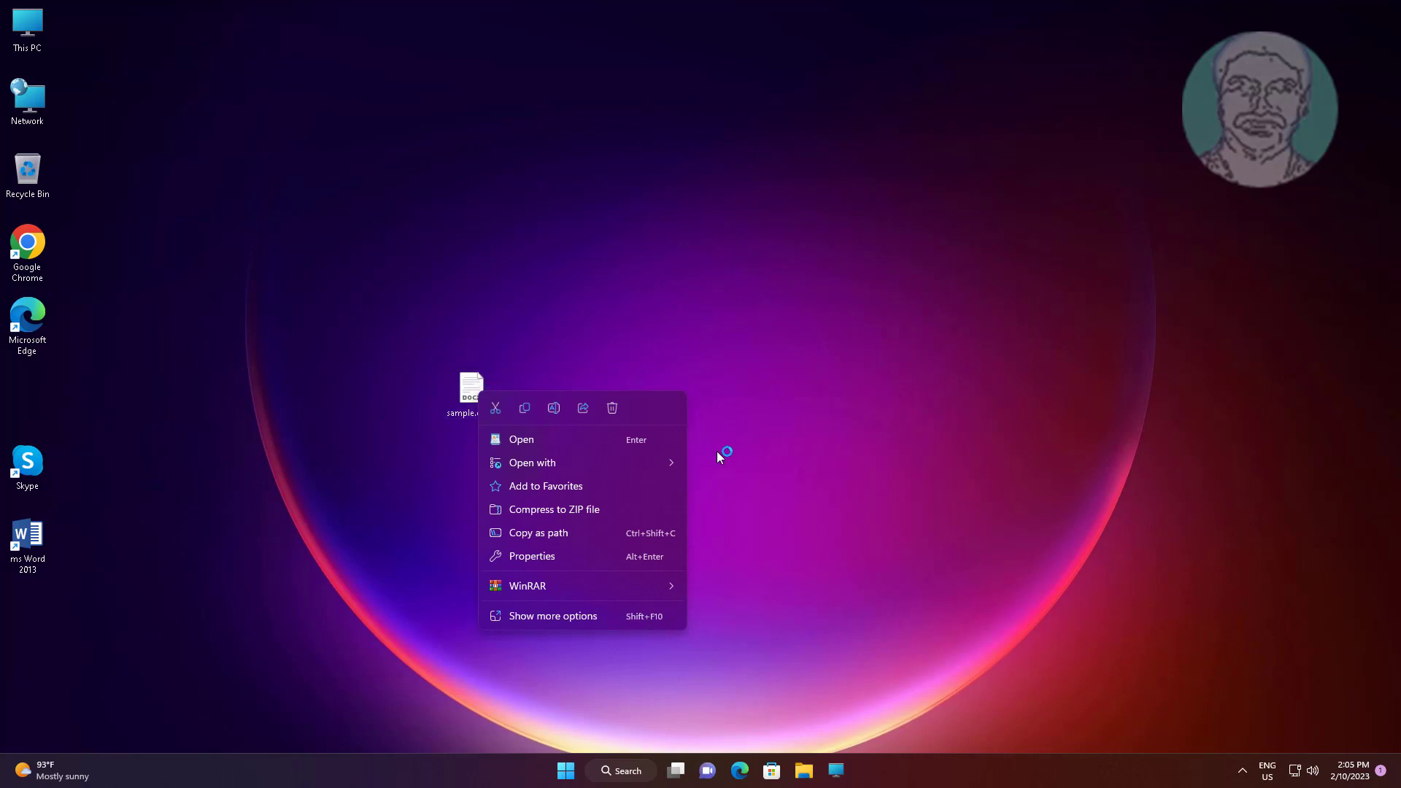
mouse_move(531, 462)
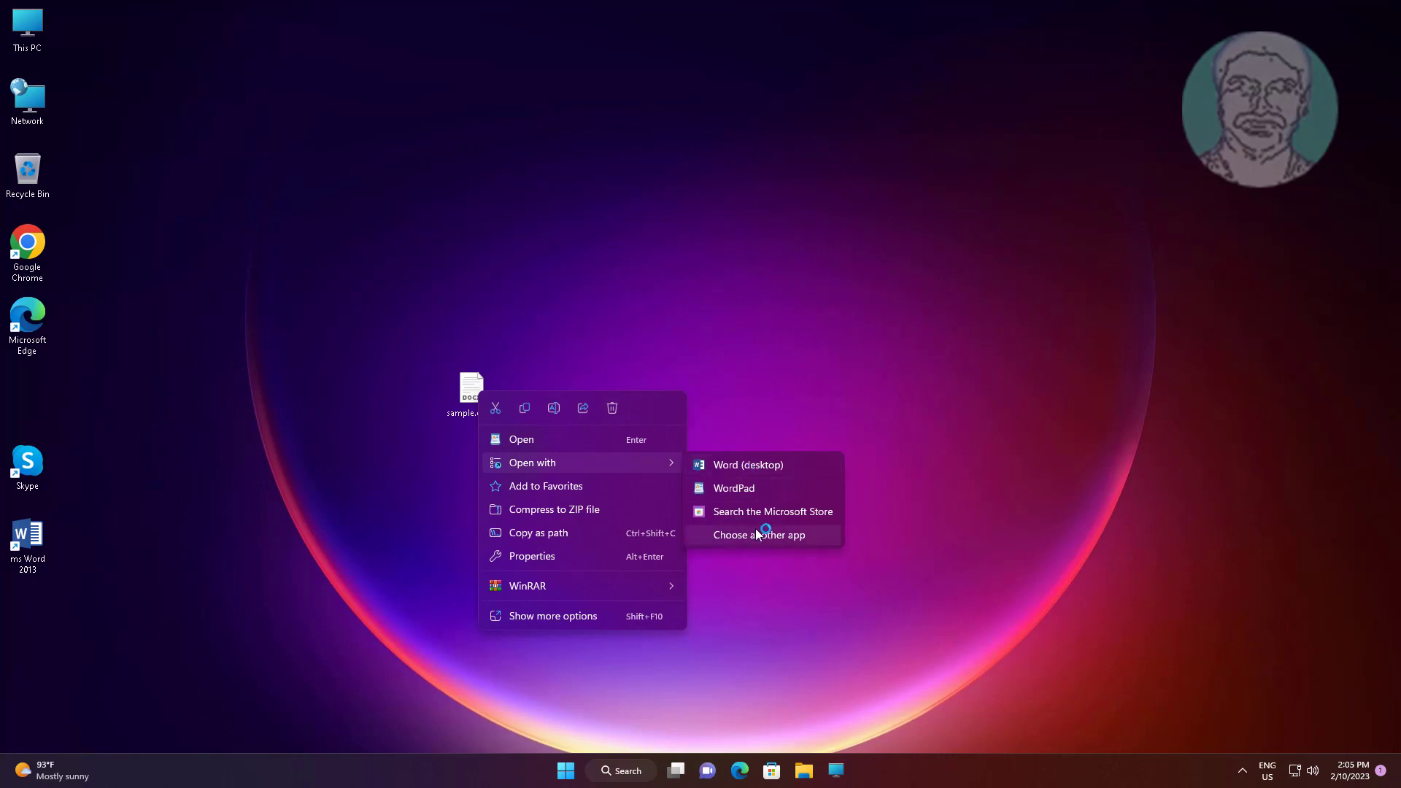
left_click(760, 533)
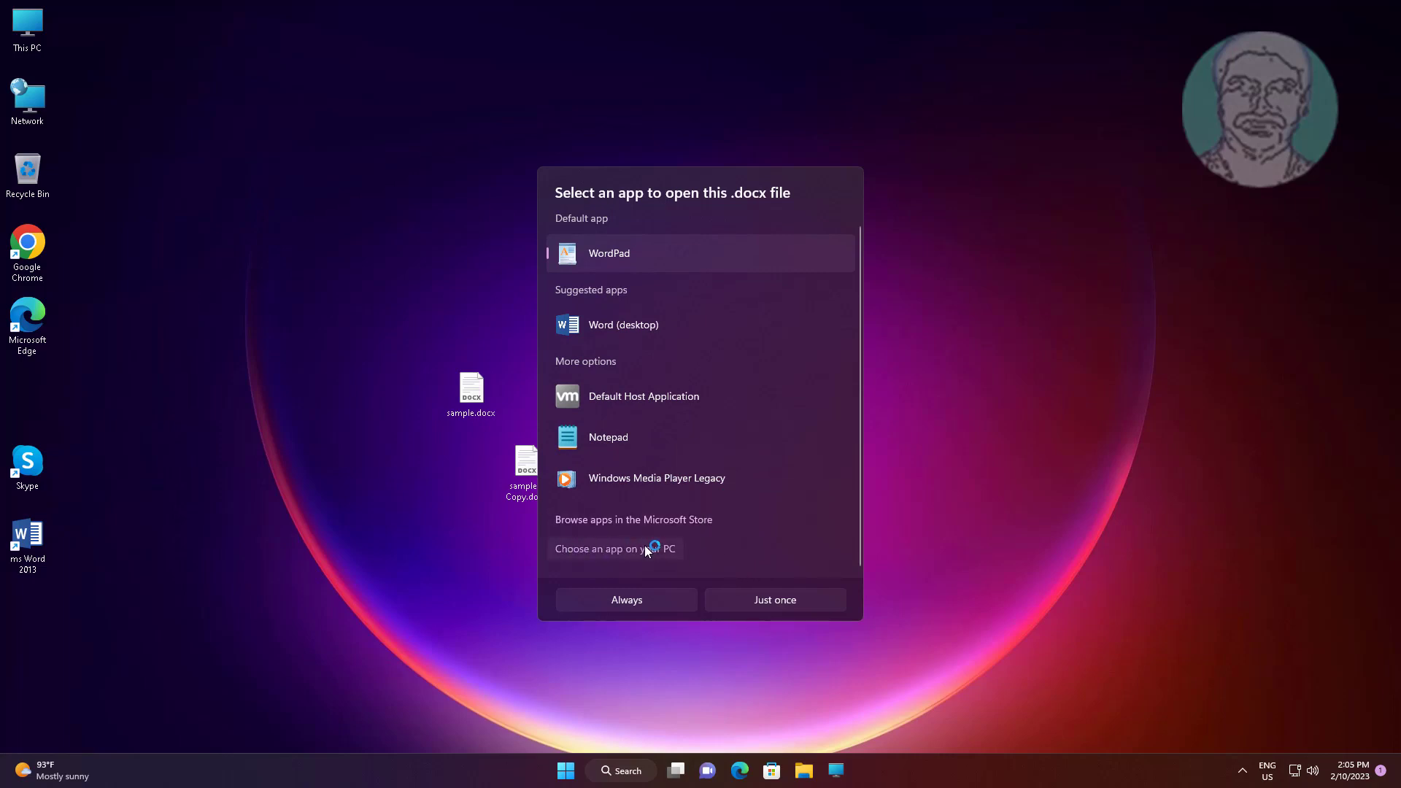
Browse the PC to Program Files > Microsoft Office > Office15 to pick WINWORD.EXE.
left_click(615, 549)
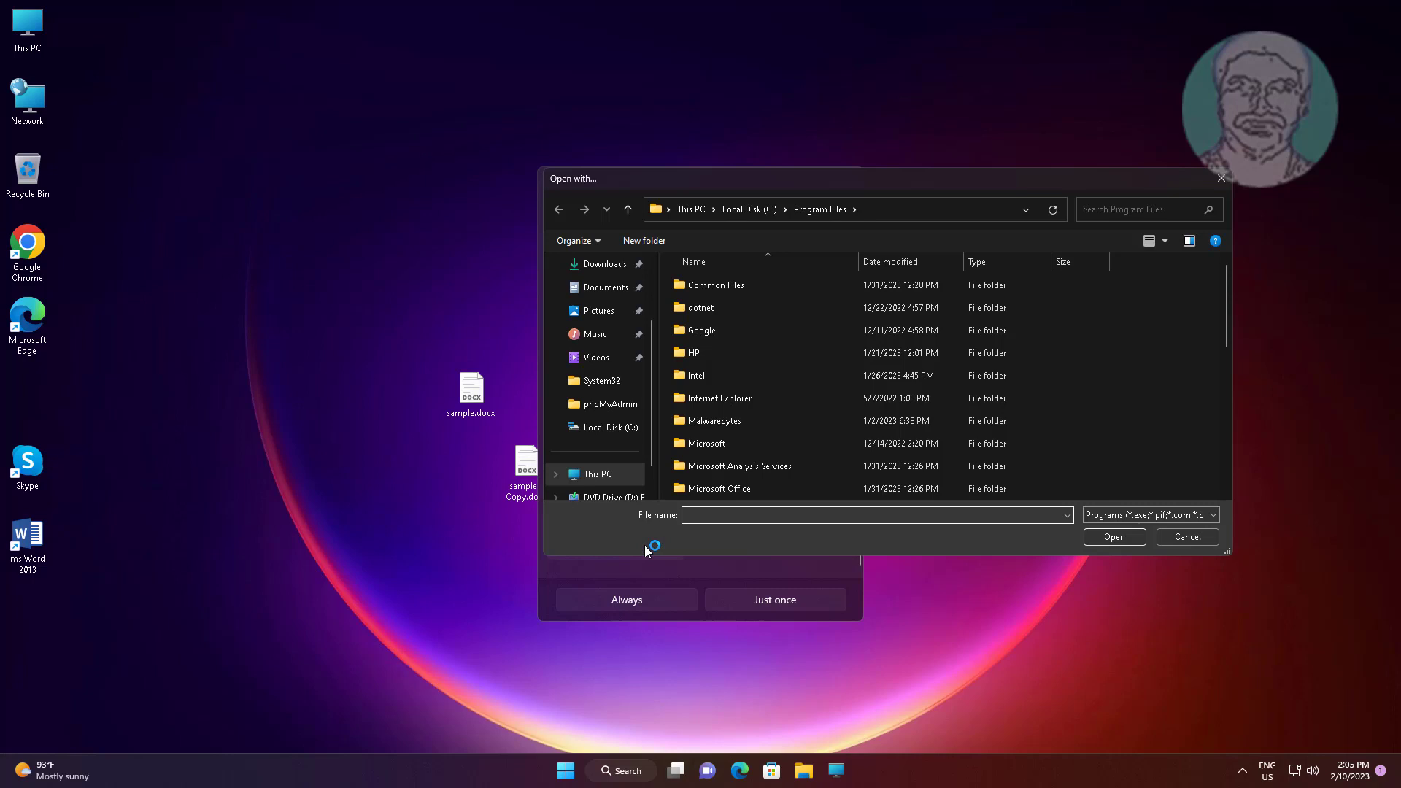
scroll("down", 3)
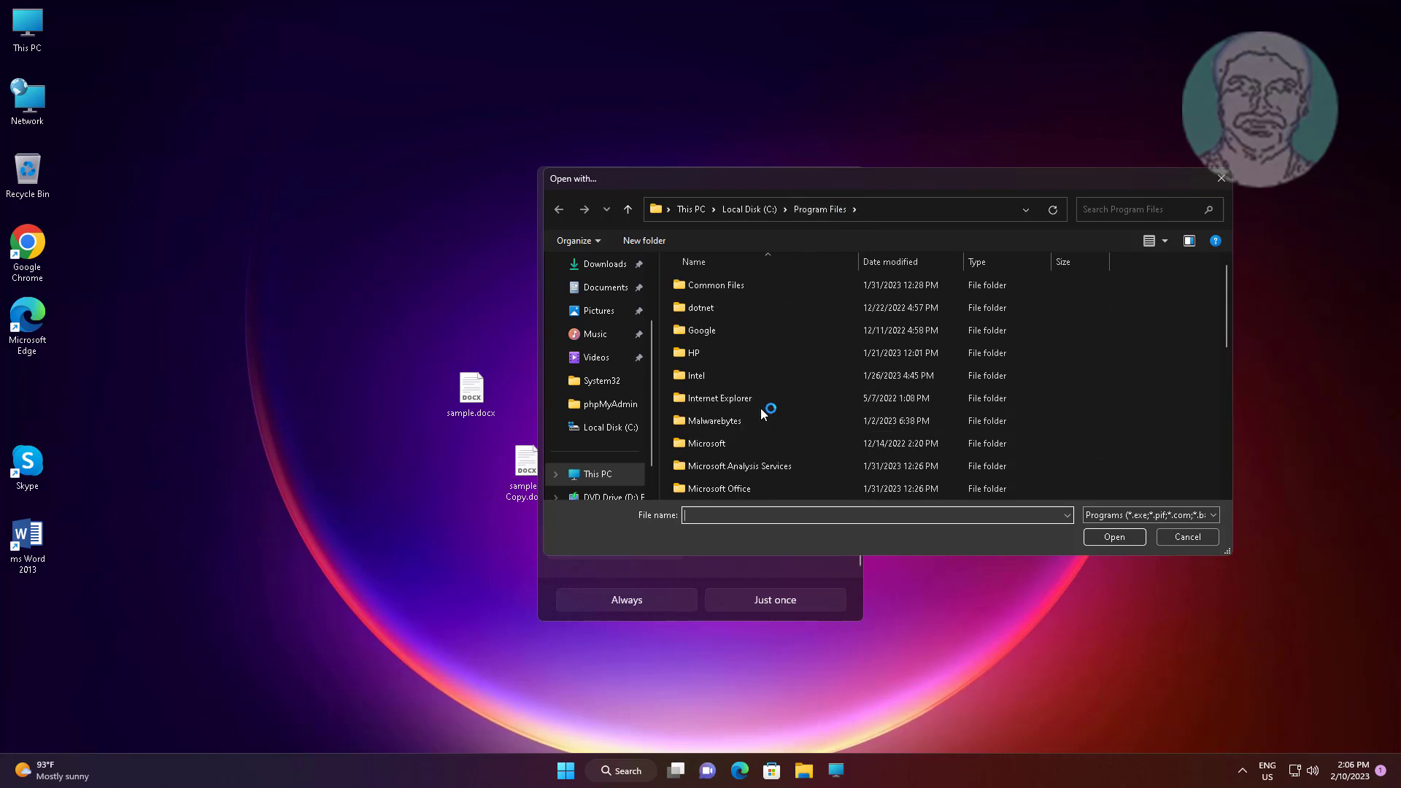
left_click(718, 489)
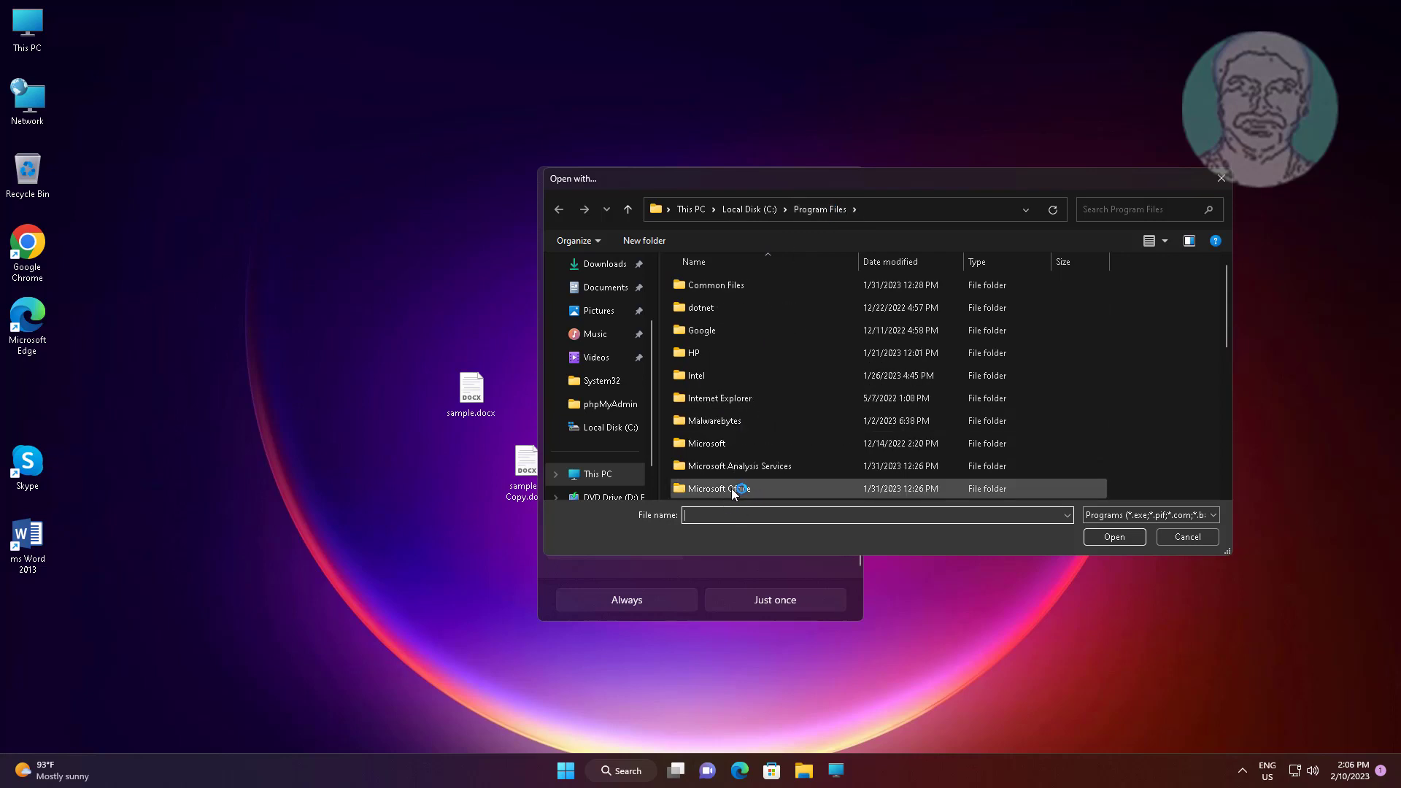
double_click(713, 487)
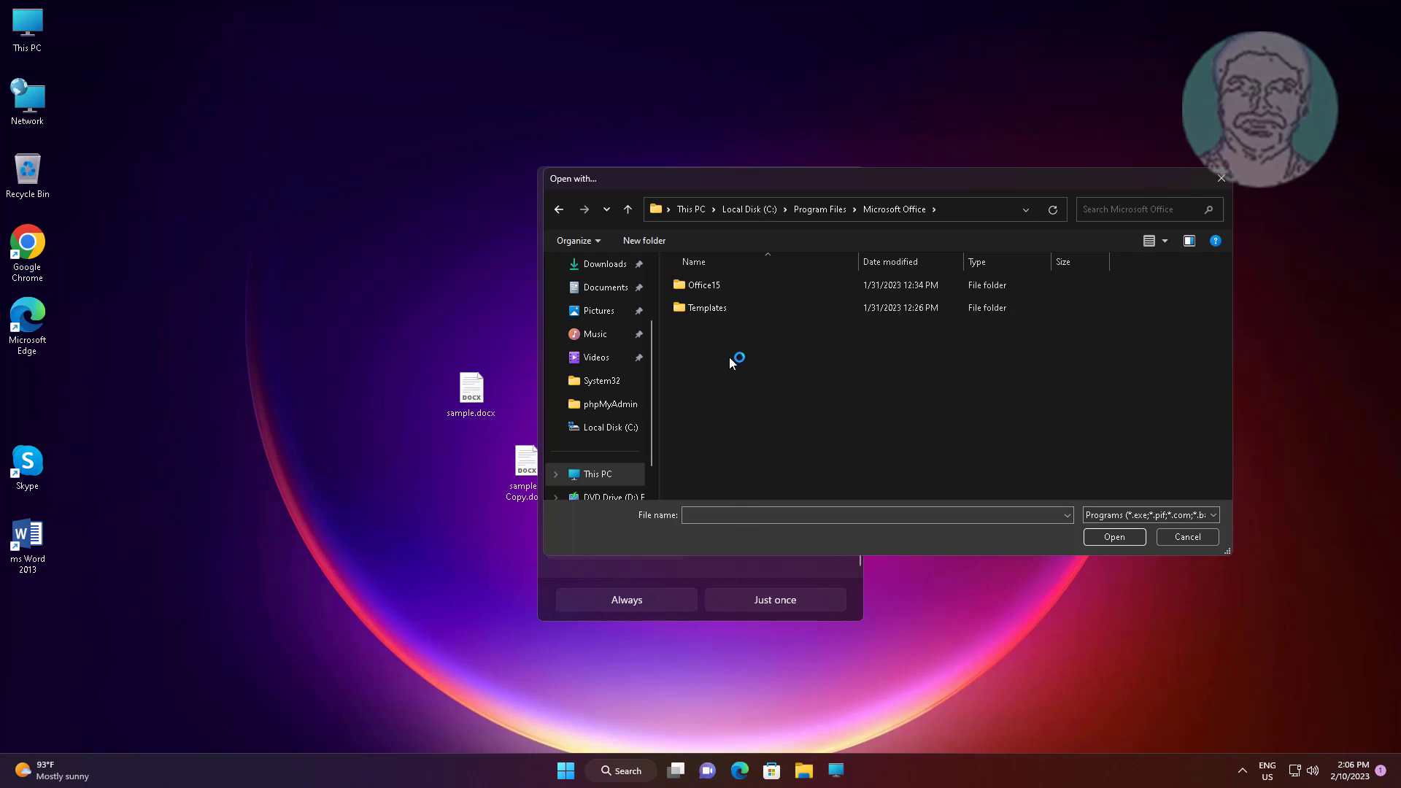
left_click(704, 285)
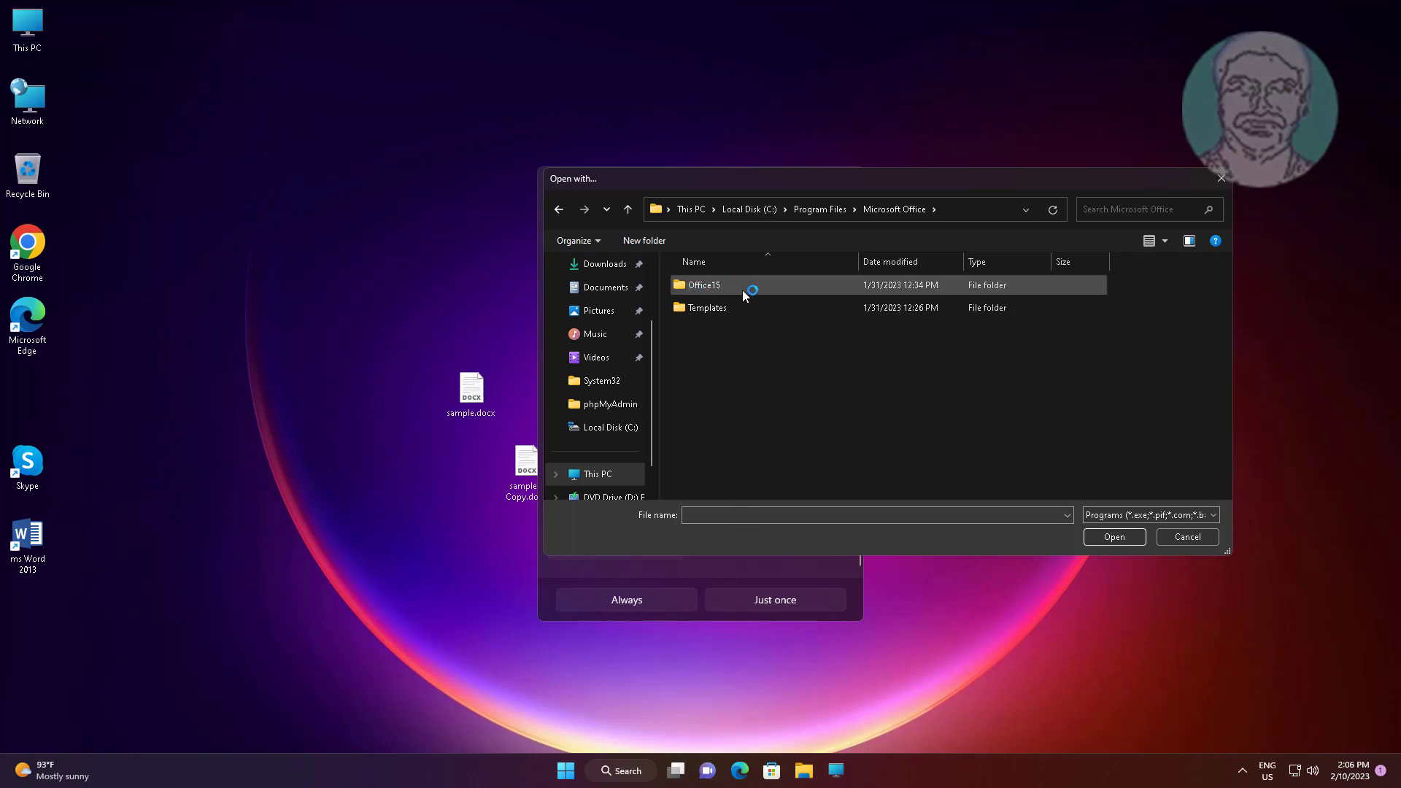
double_click(704, 285)
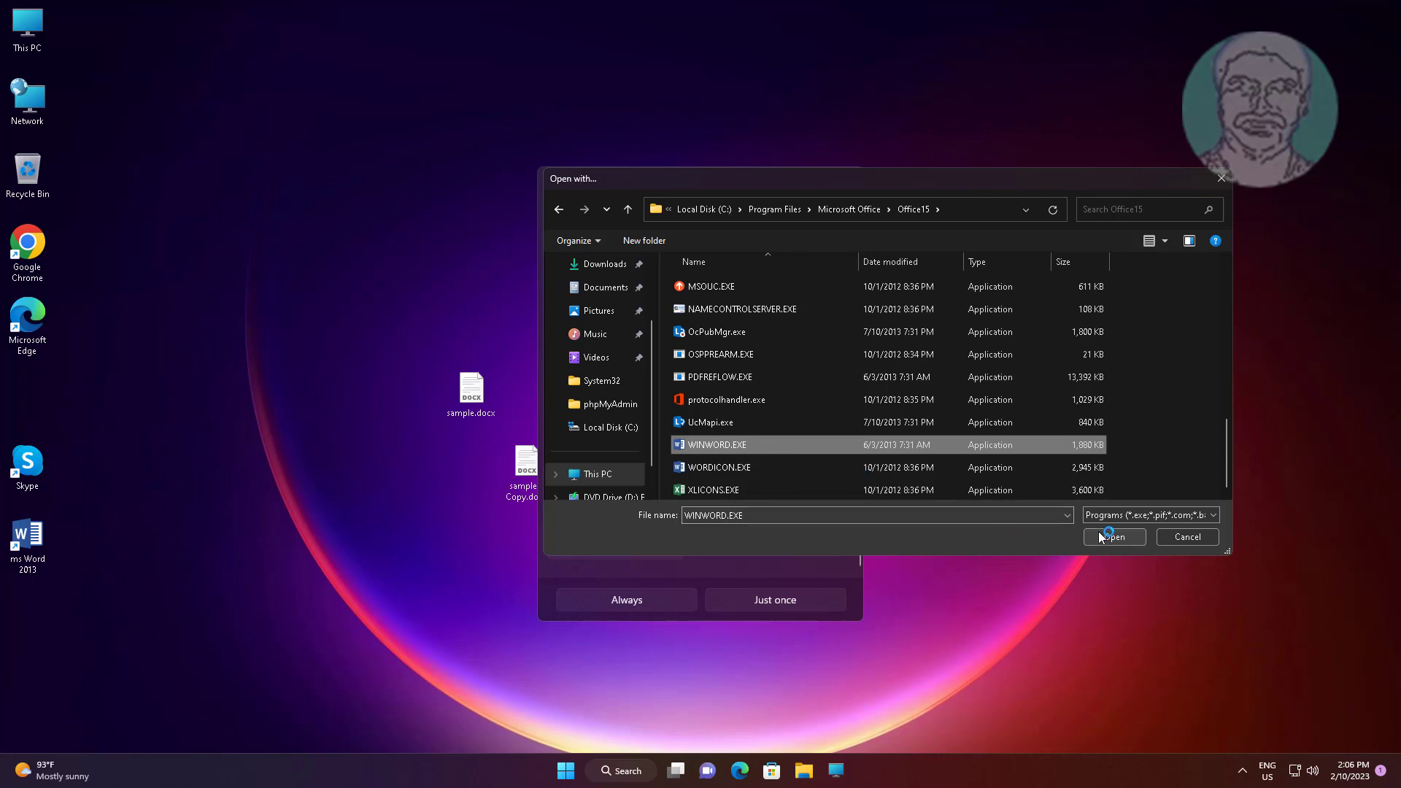
Set docx files to always open with Word, opening sample.docx and accepting recommended settings.
left_click(1185, 537)
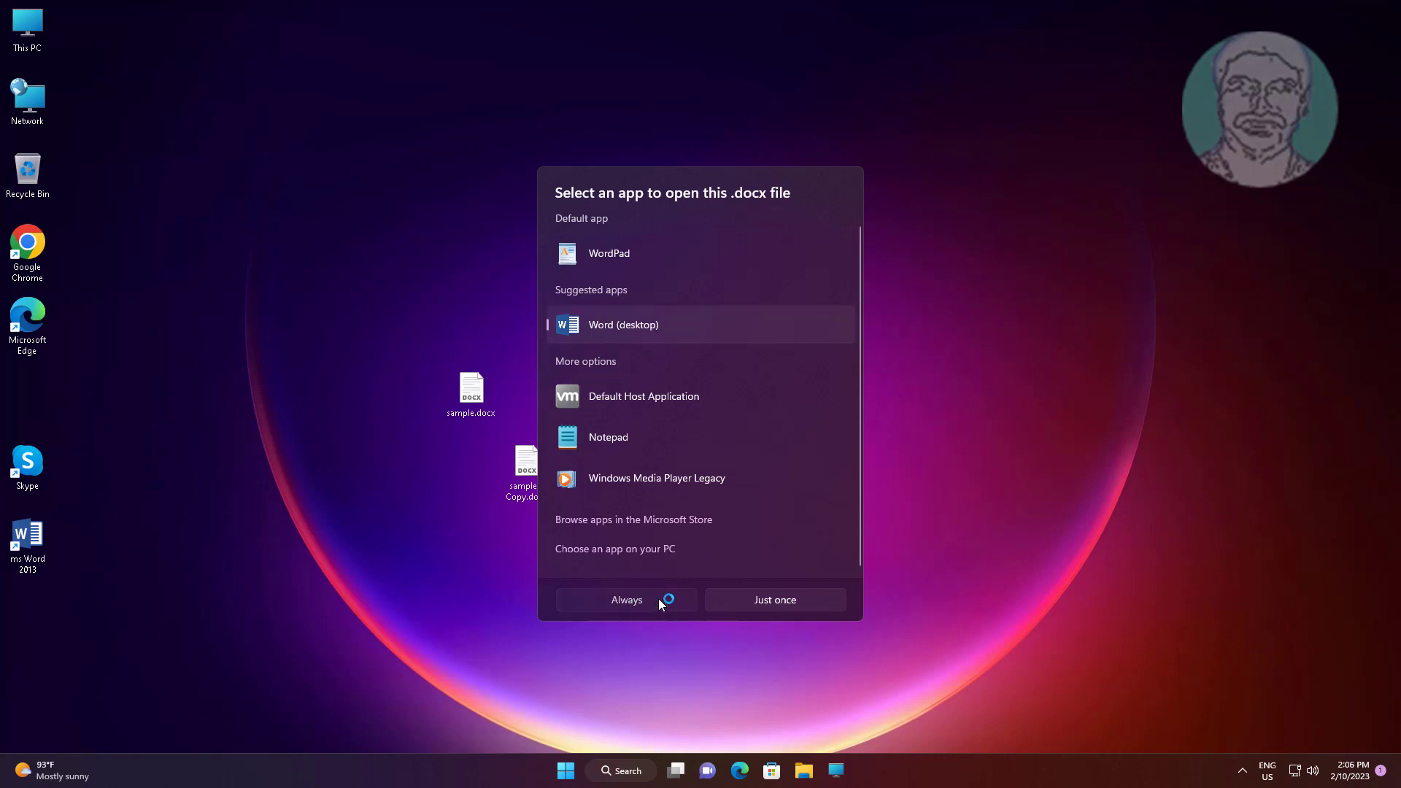
left_click(626, 599)
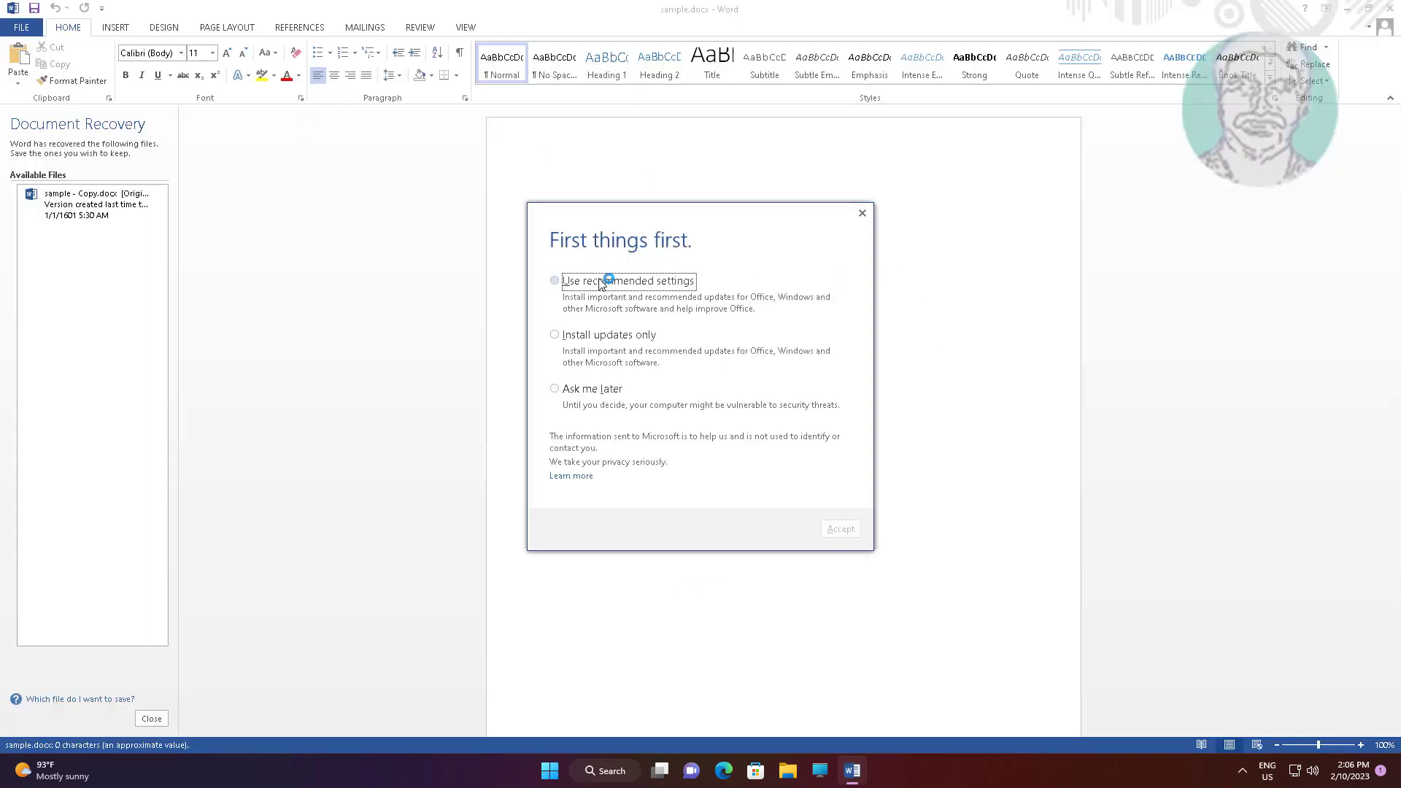
left_click(839, 528)
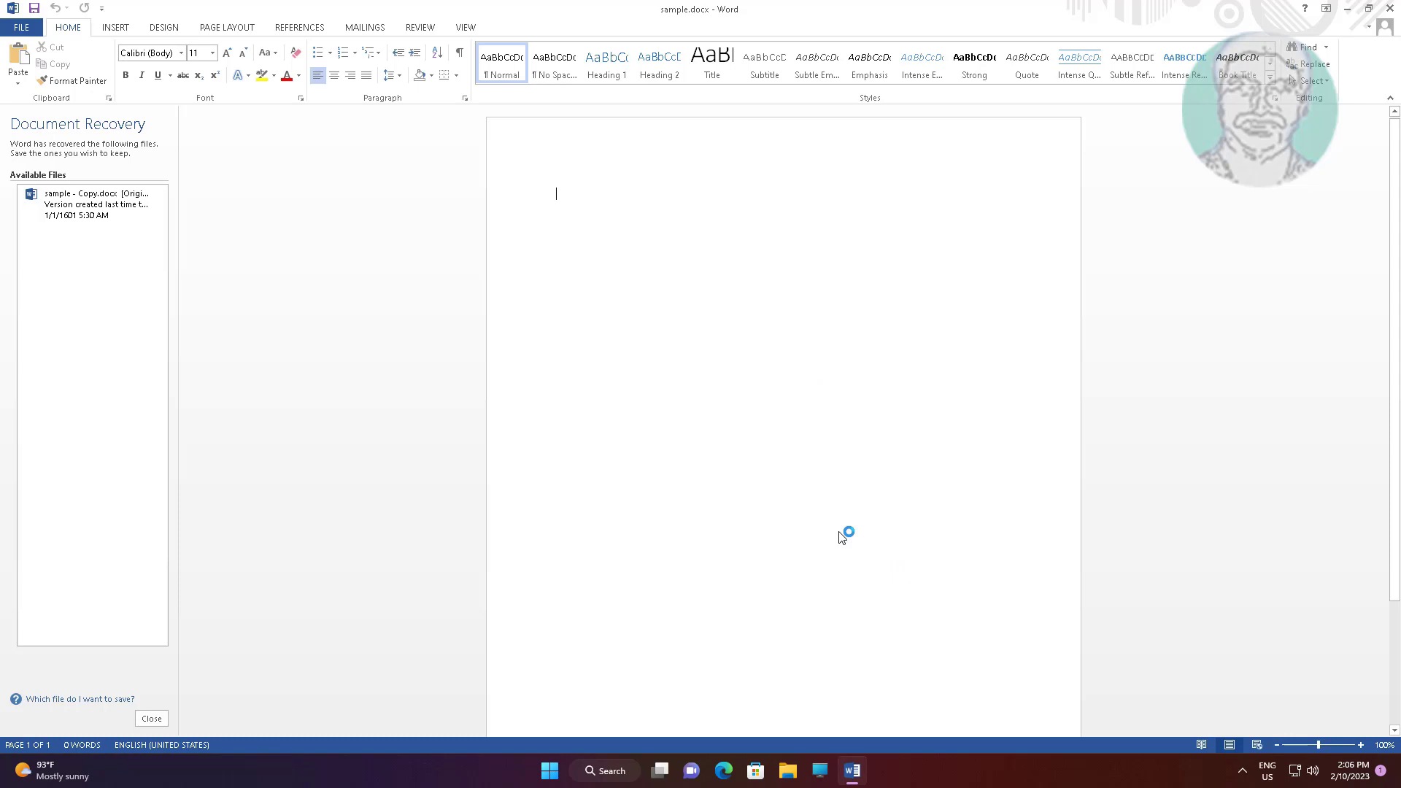